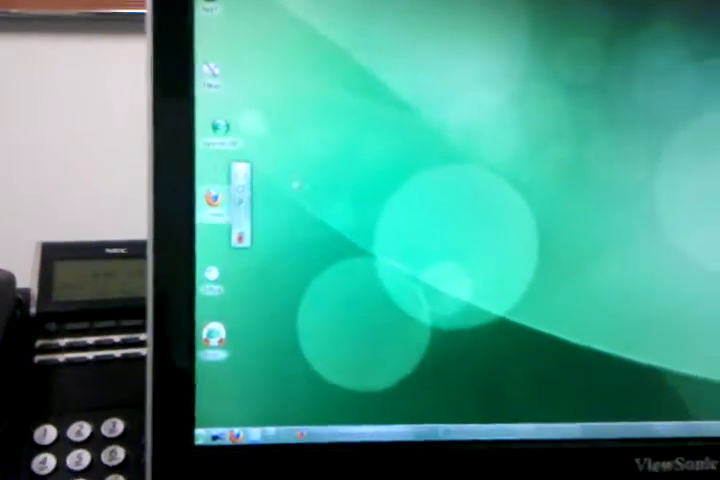
- Launch Mozilla Firefox from the desktop icon, showing the Google homepage
{"action": "left_click", "coordinate": [216, 200]}
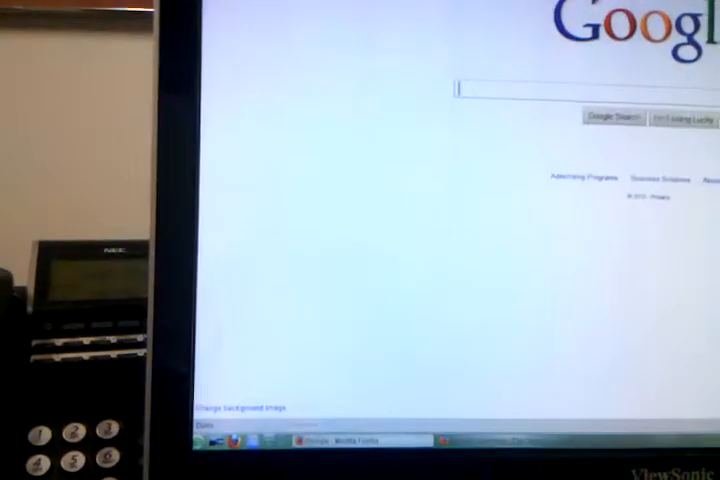